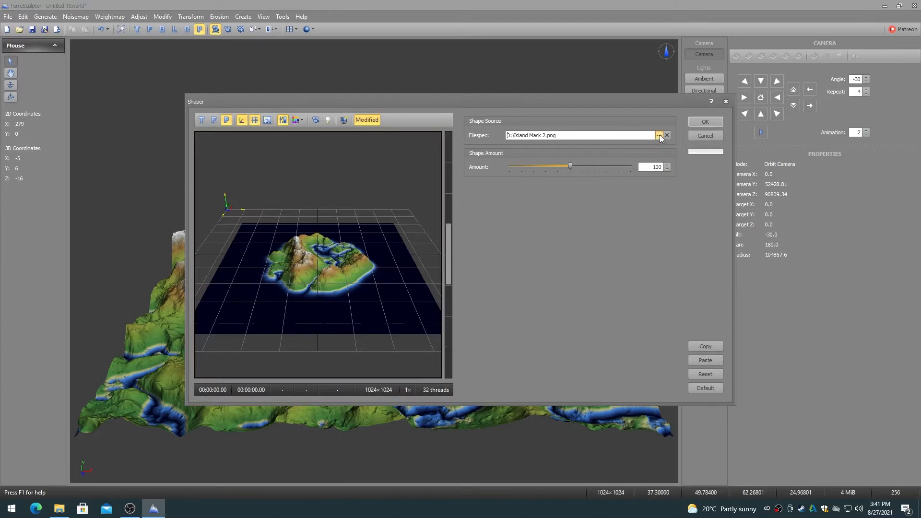
# Load Flower Mask.png, then Island Mask.png, then S Mask.png as the Shaper mask image
pyautogui.click(658, 135)
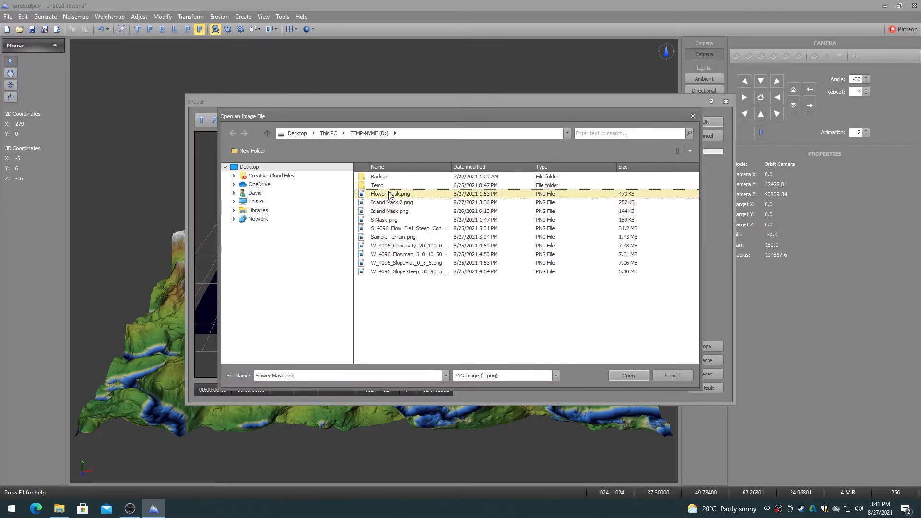
pyautogui.click(628, 375)
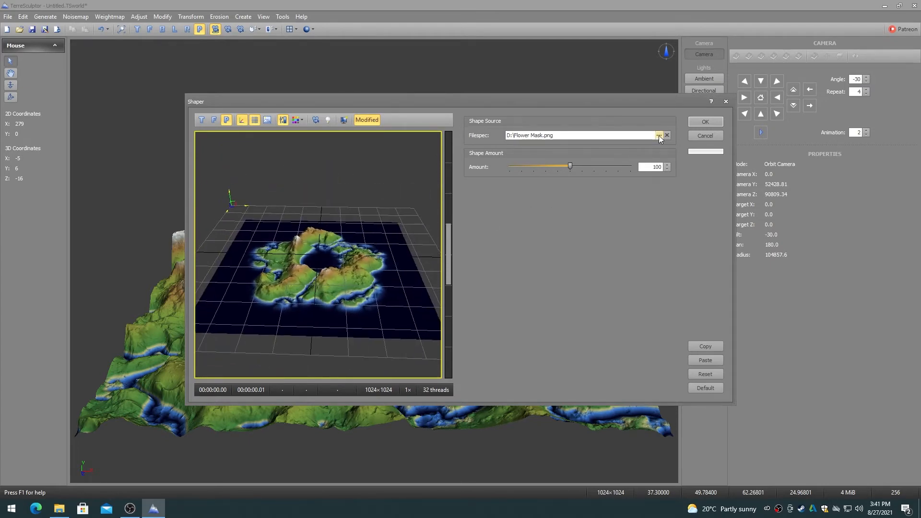
pyautogui.click(660, 135)
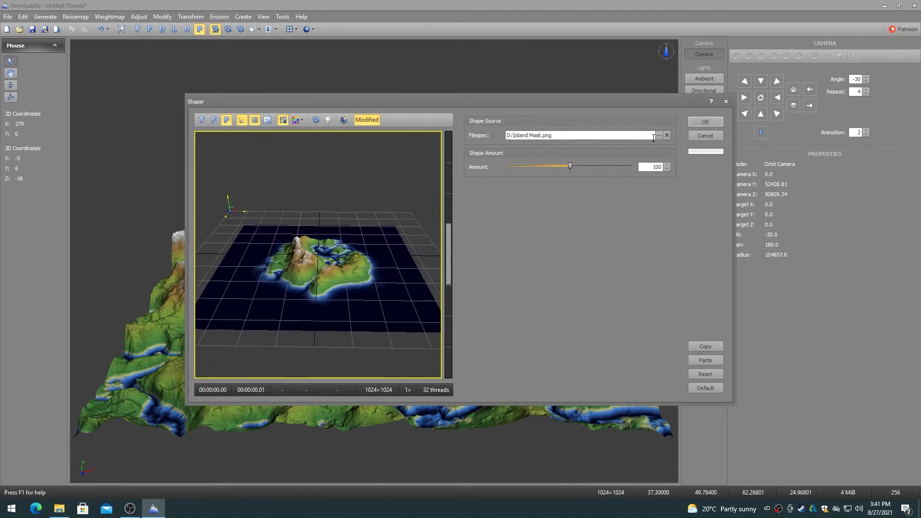
pyautogui.click(659, 136)
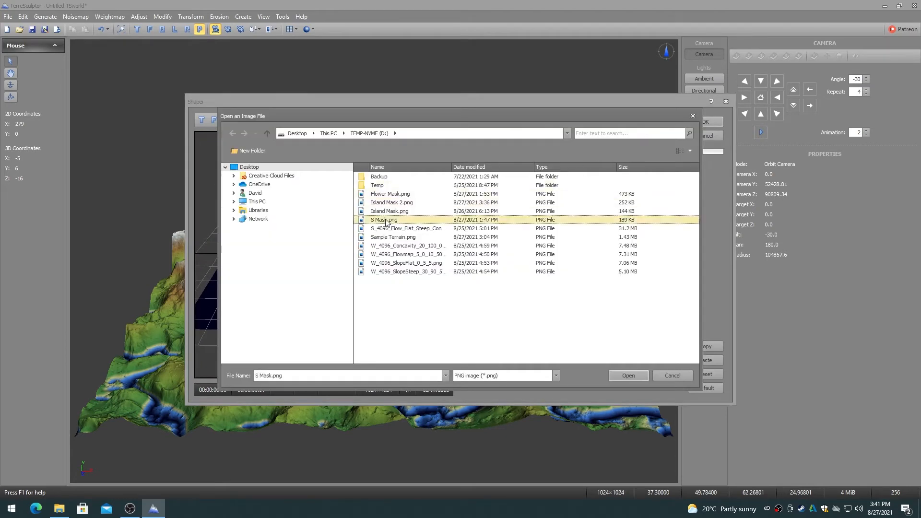
pyautogui.click(627, 375)
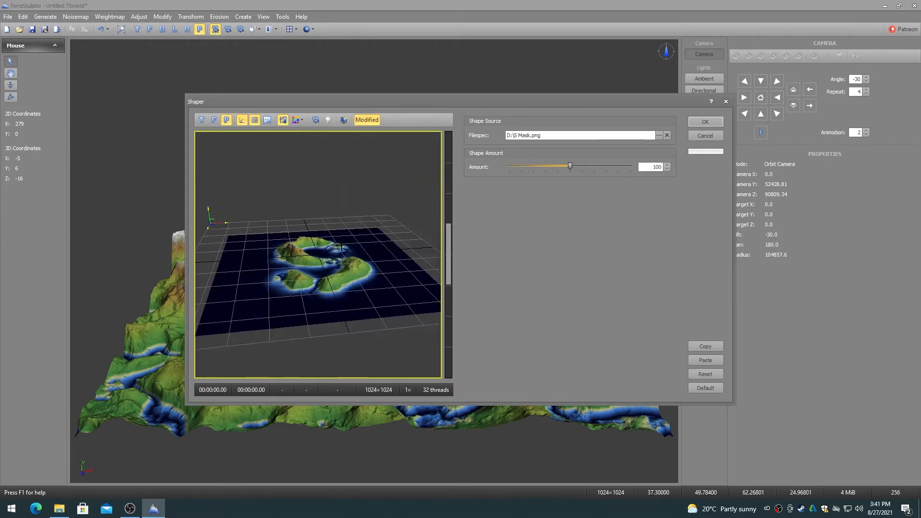
# Confirm the Shaper so the S mask carves the terrain into an island on flat seafloor
pyautogui.click(704, 122)
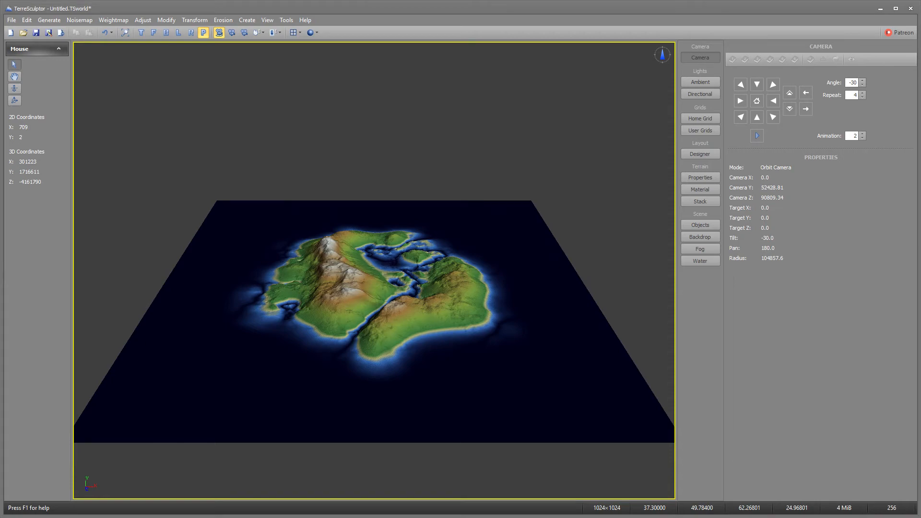
# Switch to Photoshop and create a 1024×1024 grayscale 16-bit document with a black background
pyautogui.click(153, 509)
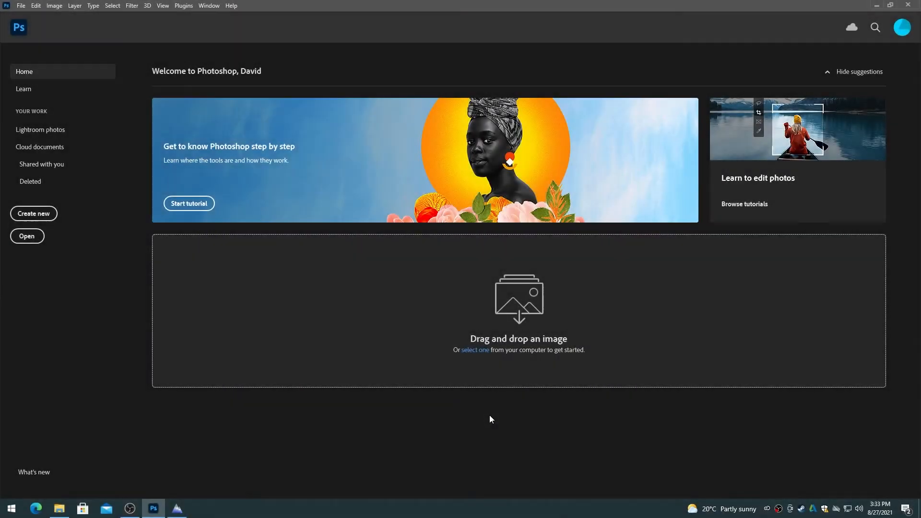
pyautogui.click(33, 213)
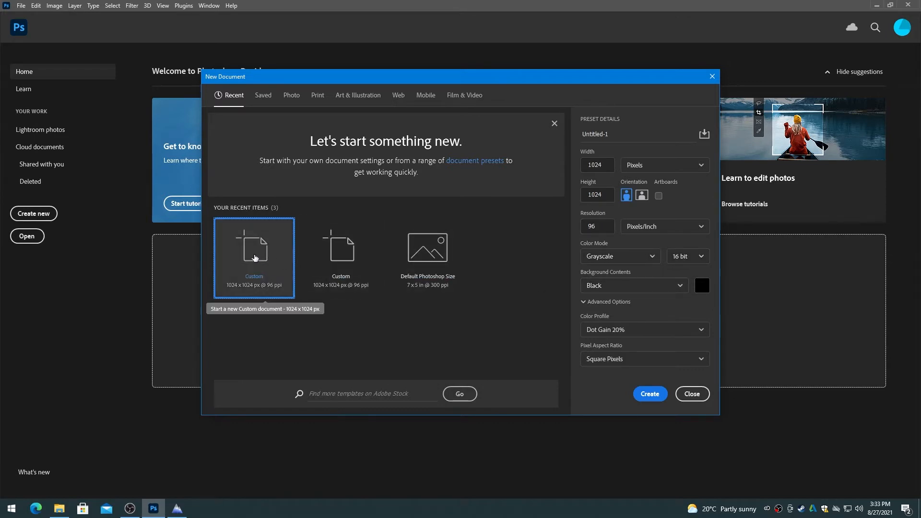
pyautogui.click(649, 393)
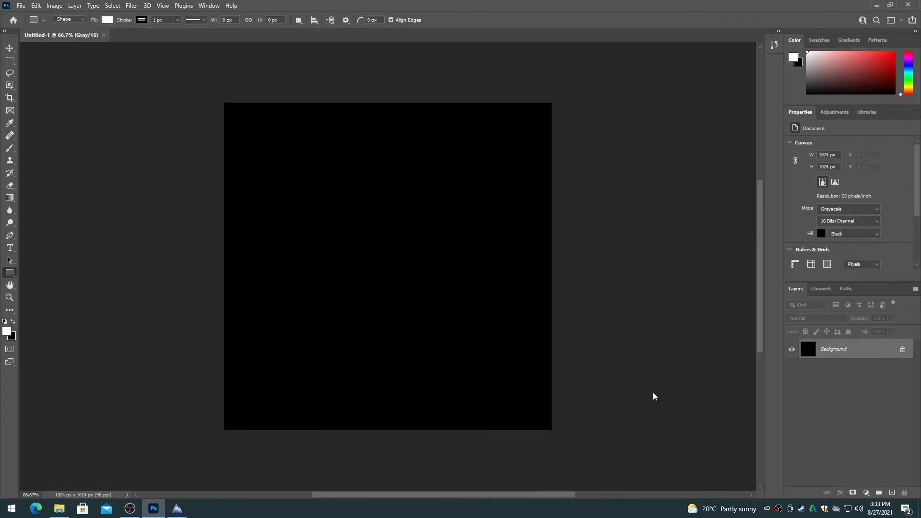
pyautogui.moveTo(604, 302)
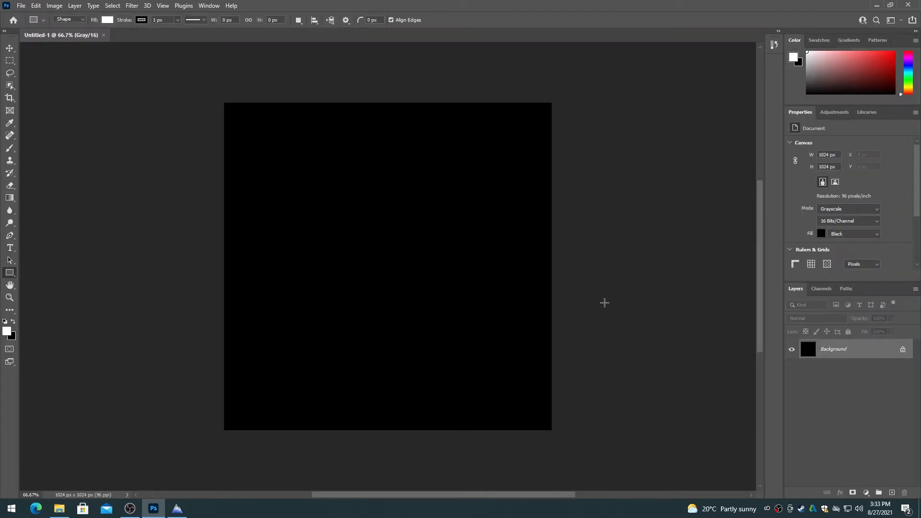
# Draw a large white ellipse at the canvas centre and flatten it into the background layer
pyautogui.click(9, 271)
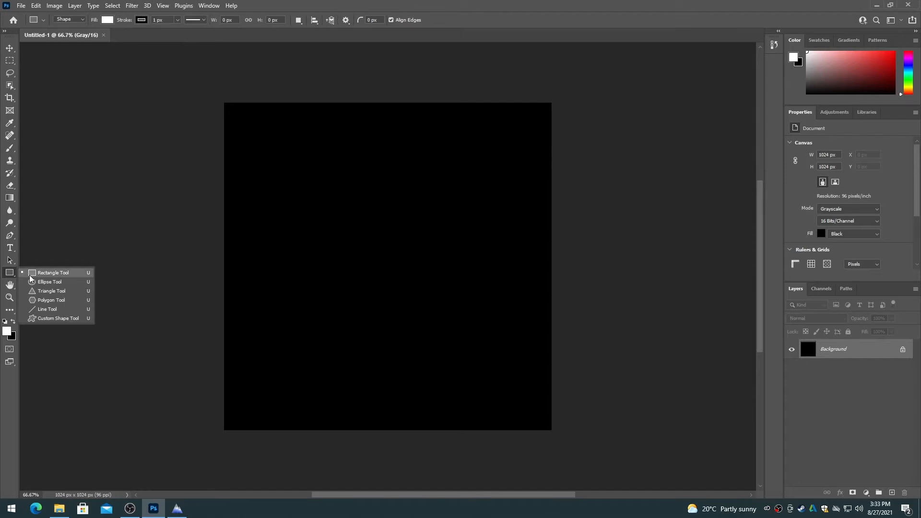
pyautogui.click(49, 282)
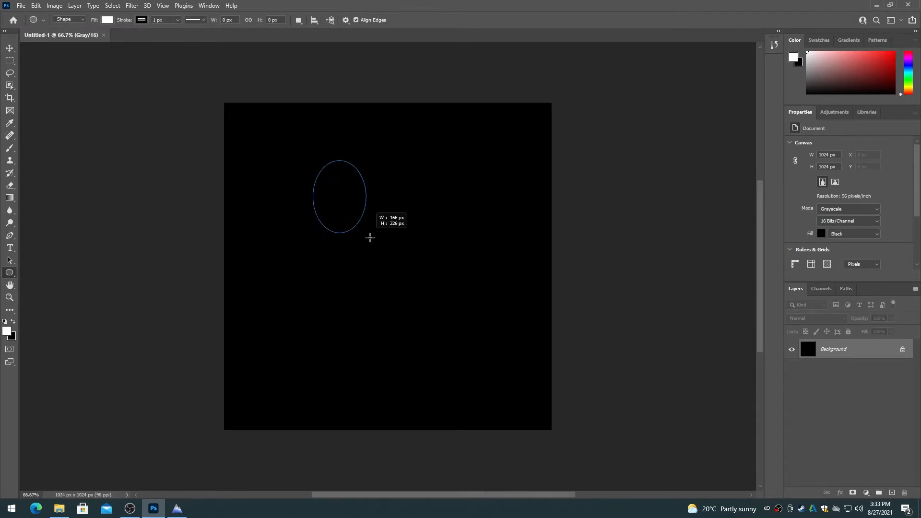
pyautogui.moveTo(370, 238); pyautogui.dragTo(475, 305)
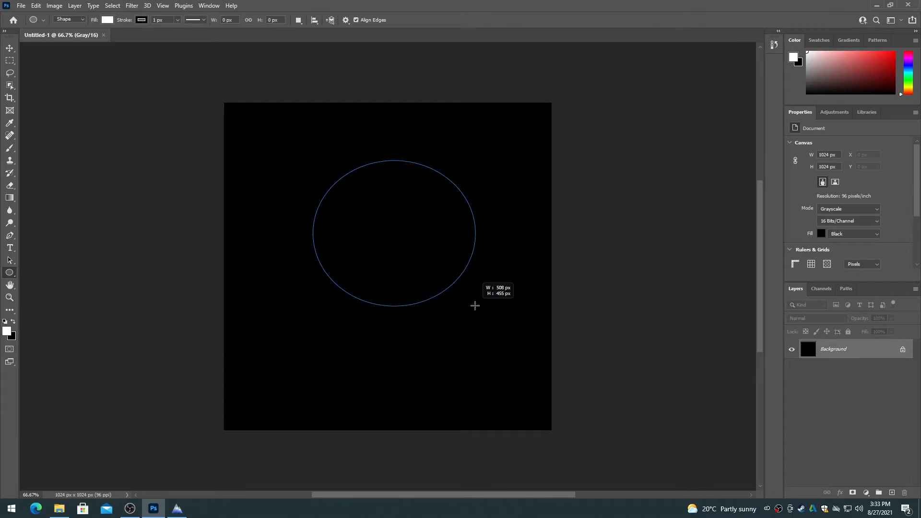
pyautogui.moveTo(475, 304); pyautogui.dragTo(476, 309)
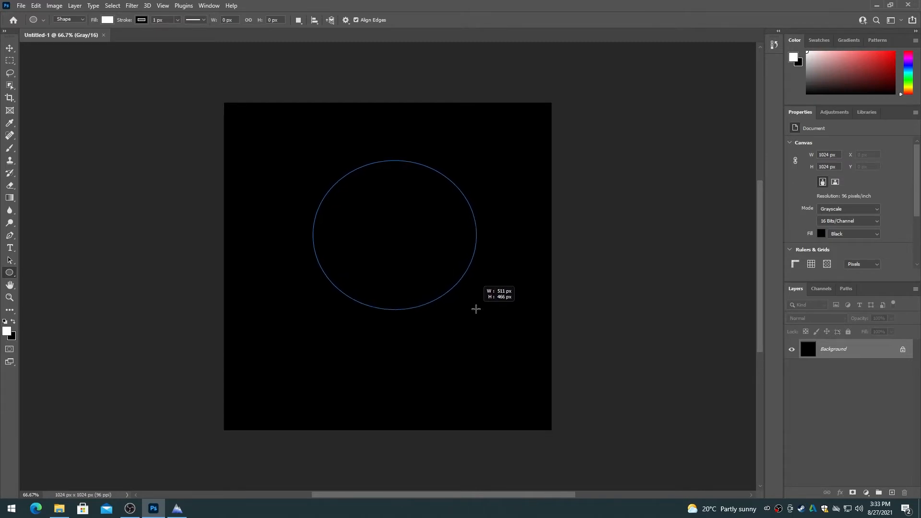
pyautogui.moveTo(476, 308); pyautogui.dragTo(476, 325)
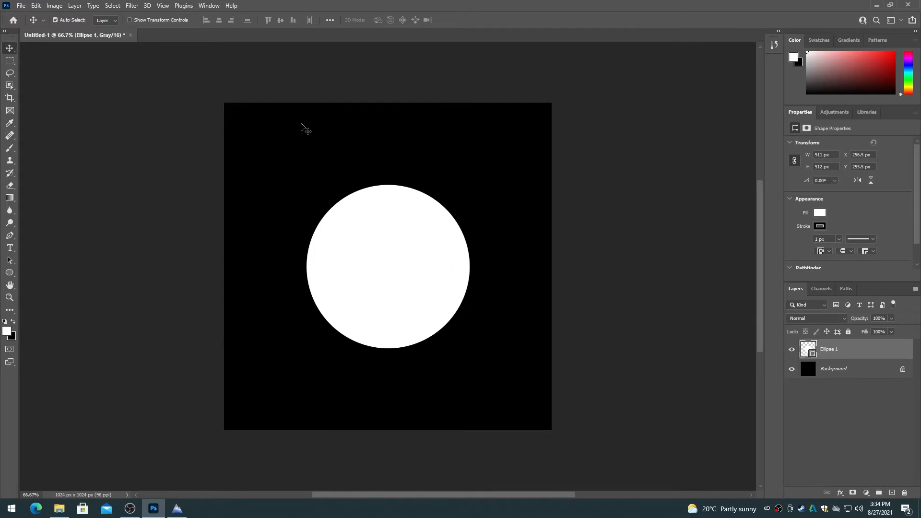
pyautogui.rightClick(829, 349)
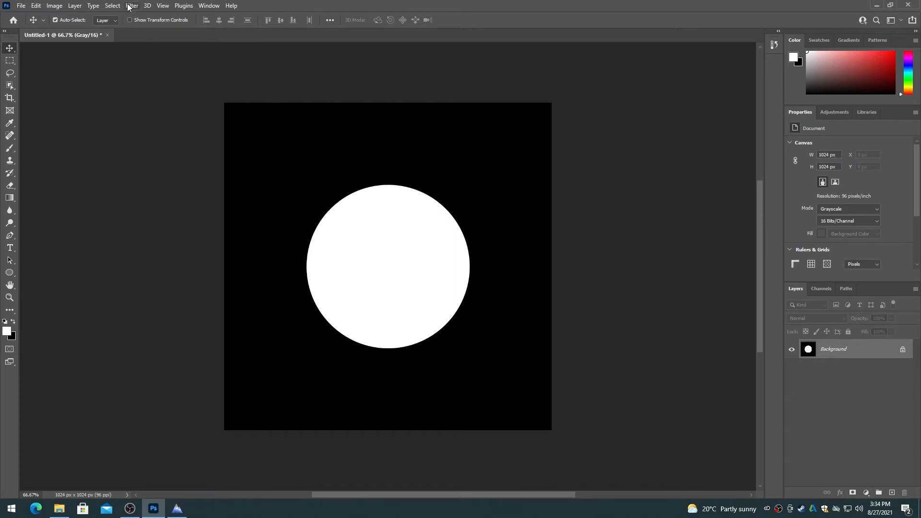
# Apply Filter > Distort > Wave with 1 generator to give the circle irregular wavy edges
pyautogui.click(132, 6)
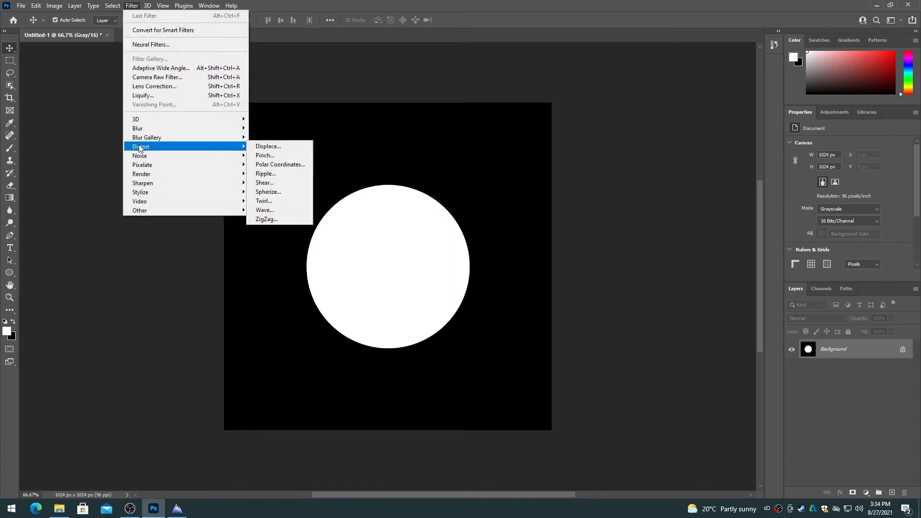
pyautogui.click(265, 210)
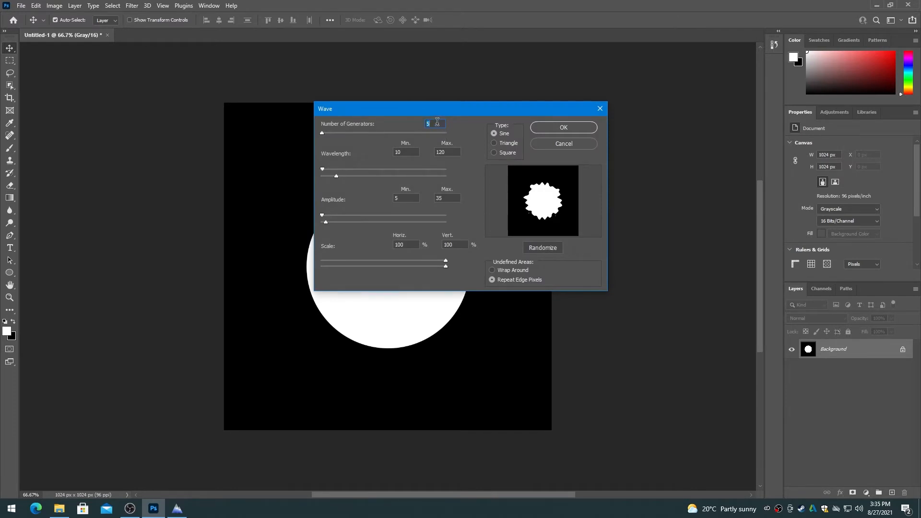
pyautogui.write('1')
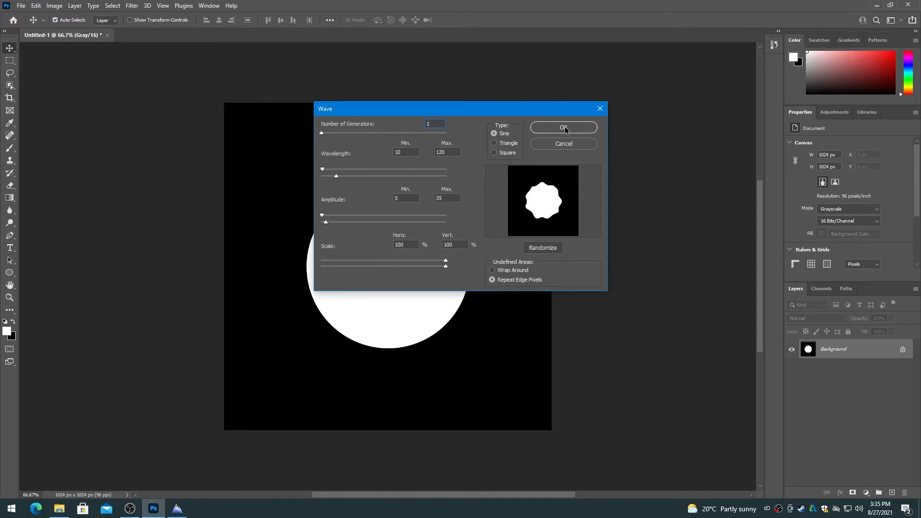
pyautogui.click(434, 124)
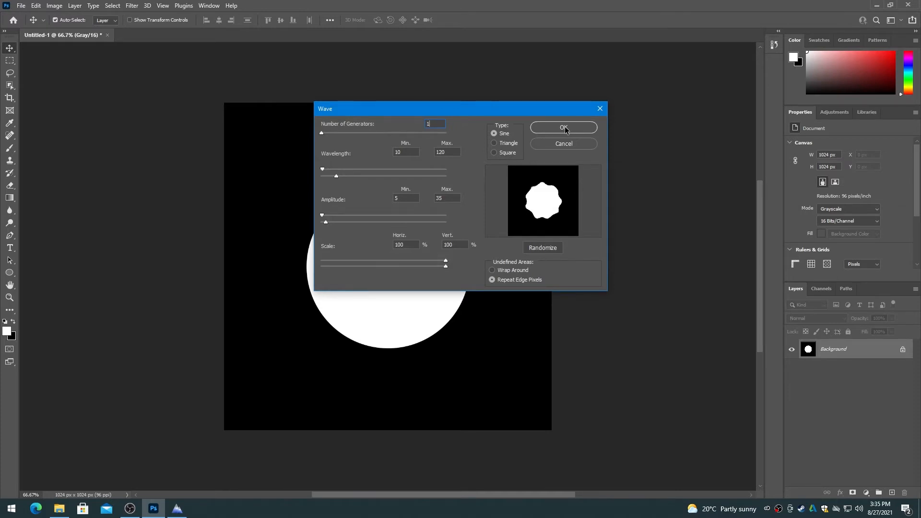
pyautogui.click(563, 128)
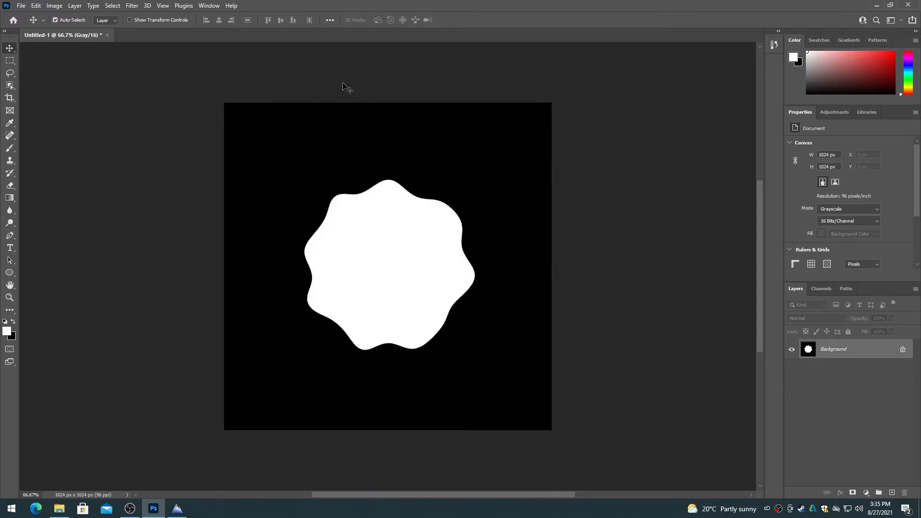
# Apply a Gaussian Blur of radius 20 pixels to soften the wavy shape's edges
pyautogui.click(130, 6)
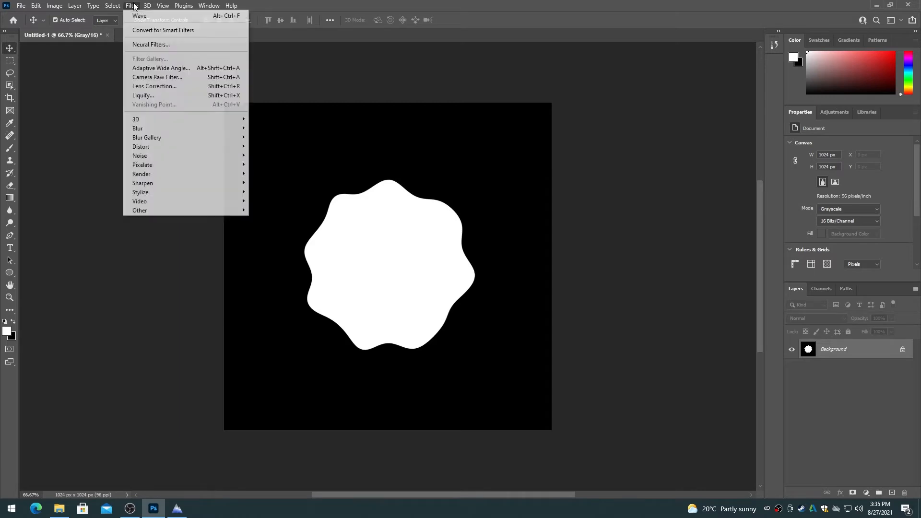
pyautogui.moveTo(137, 128)
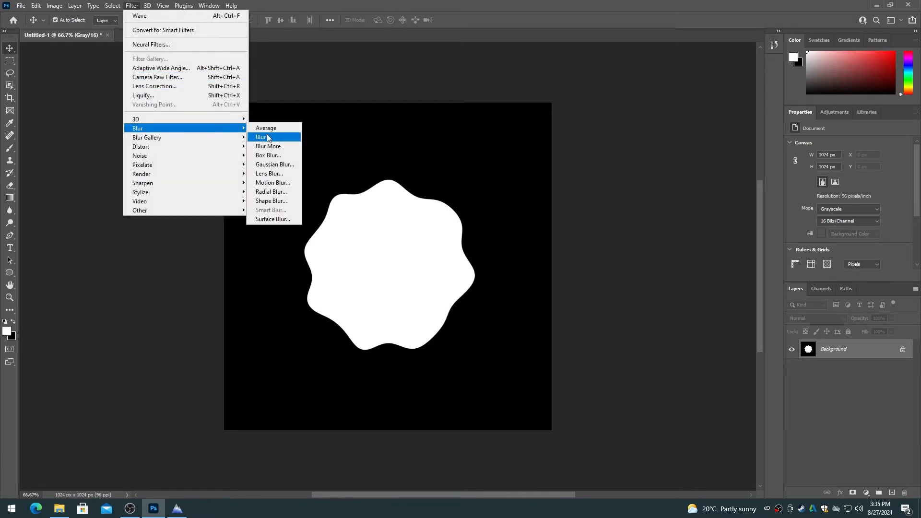
pyautogui.click(275, 164)
pyautogui.write('20')
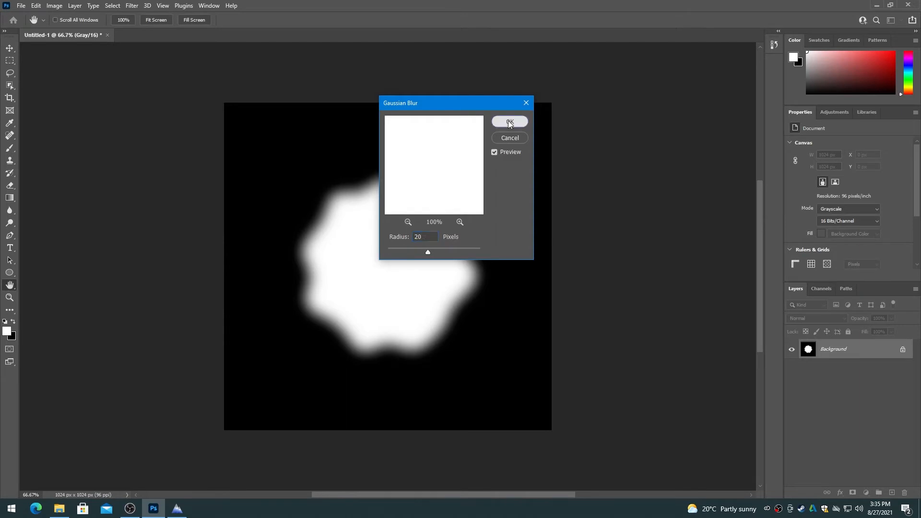
# Save the mask to the computer as the PNG file Island Mask 2.png, accepting PNG options
pyautogui.click(20, 6)
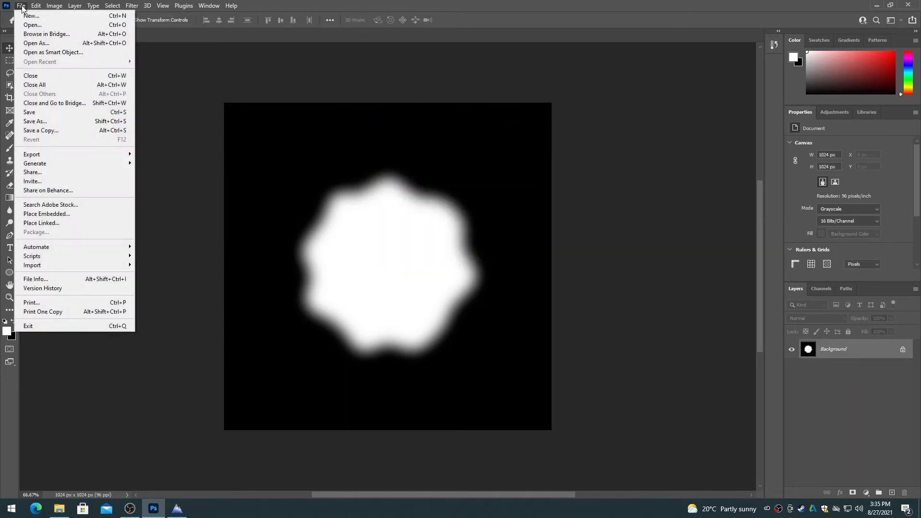
pyautogui.click(35, 121)
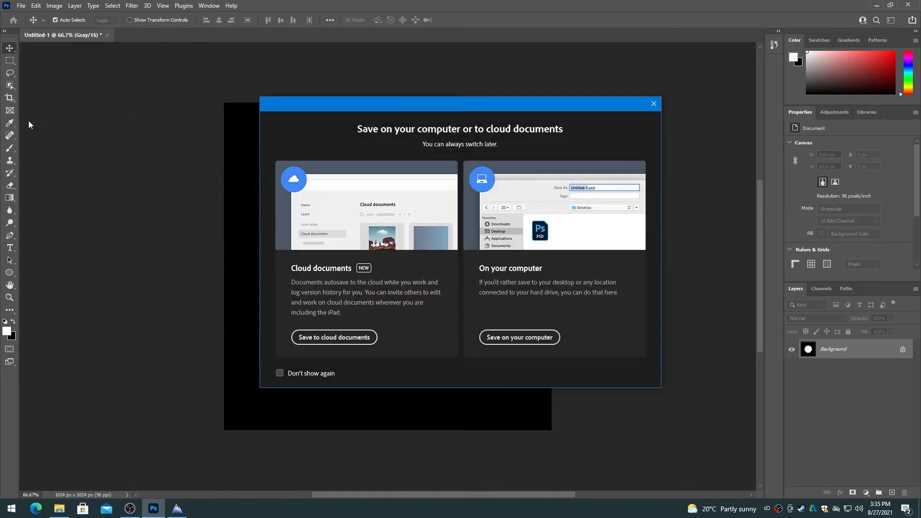
pyautogui.moveTo(519, 336)
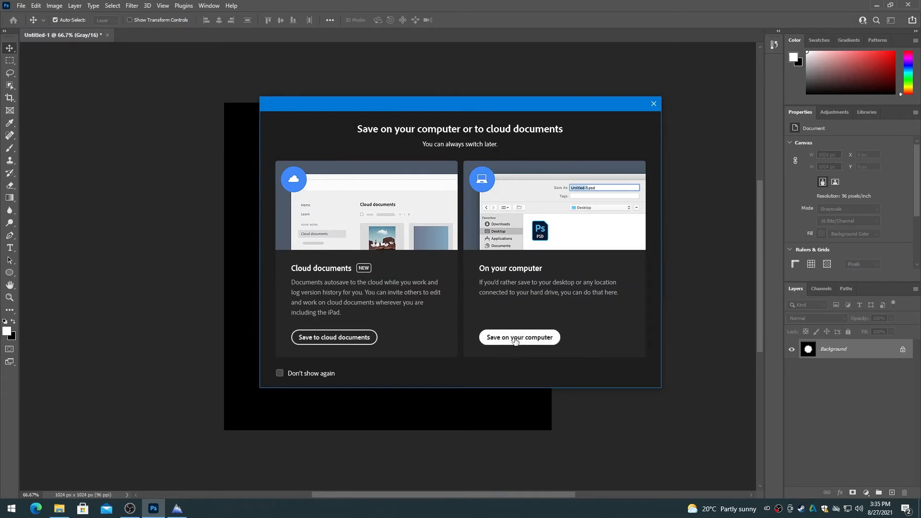
pyautogui.click(519, 337)
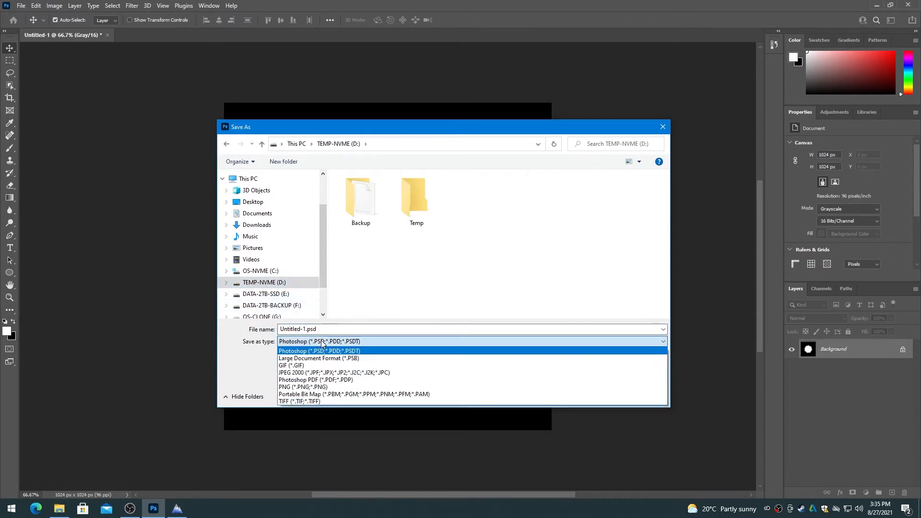
pyautogui.click(303, 387)
pyautogui.write('Island Mask 2.png')
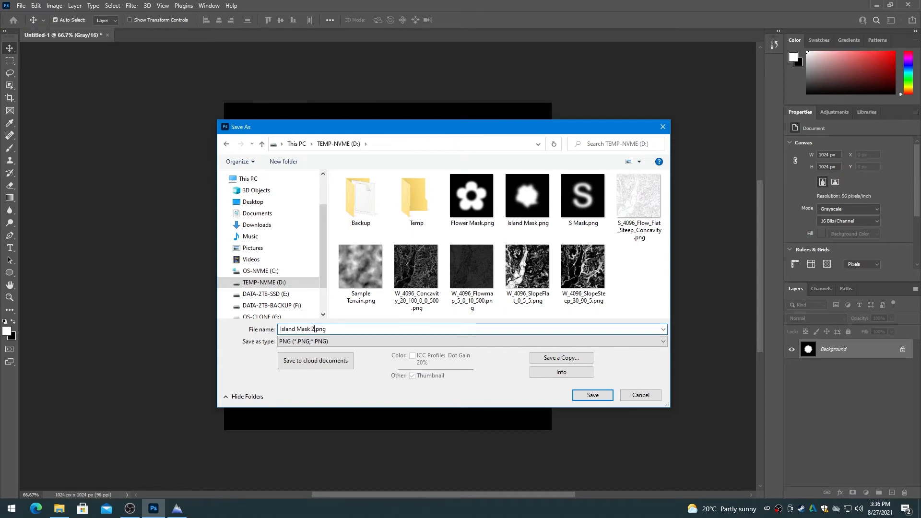
pyautogui.click(592, 395)
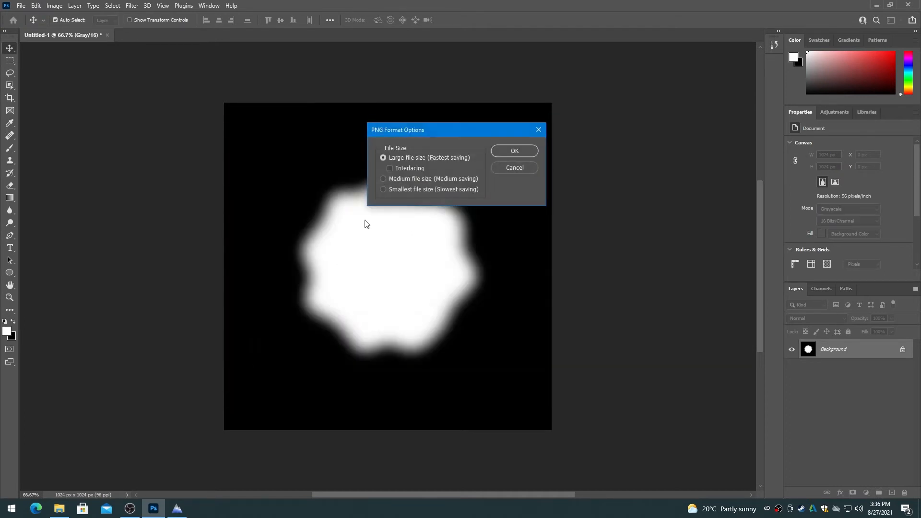
pyautogui.click(513, 151)
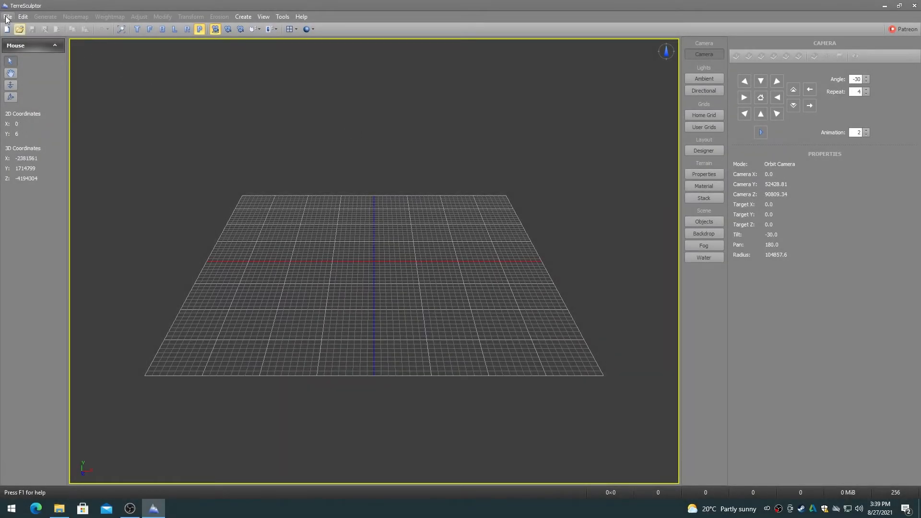
# Back in TerraSculptor, create a new 1024×1024 terrain
pyautogui.click(7, 29)
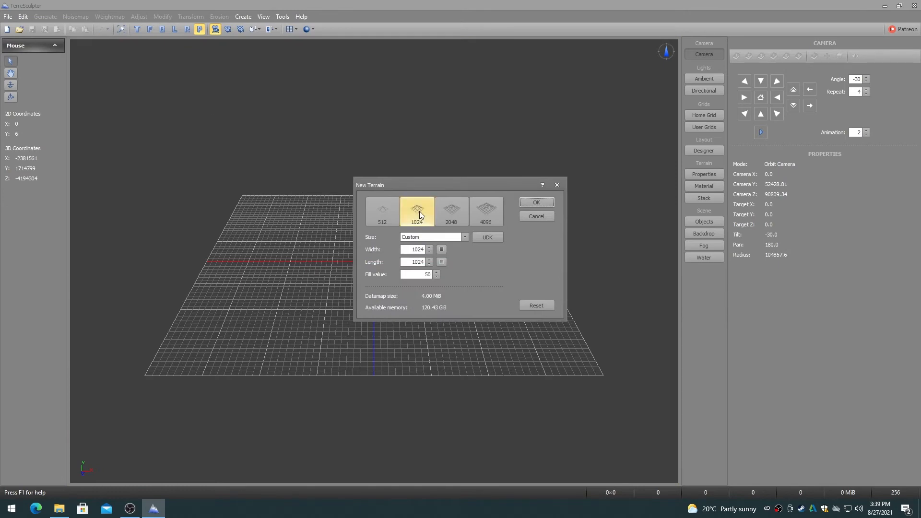
pyautogui.click(535, 203)
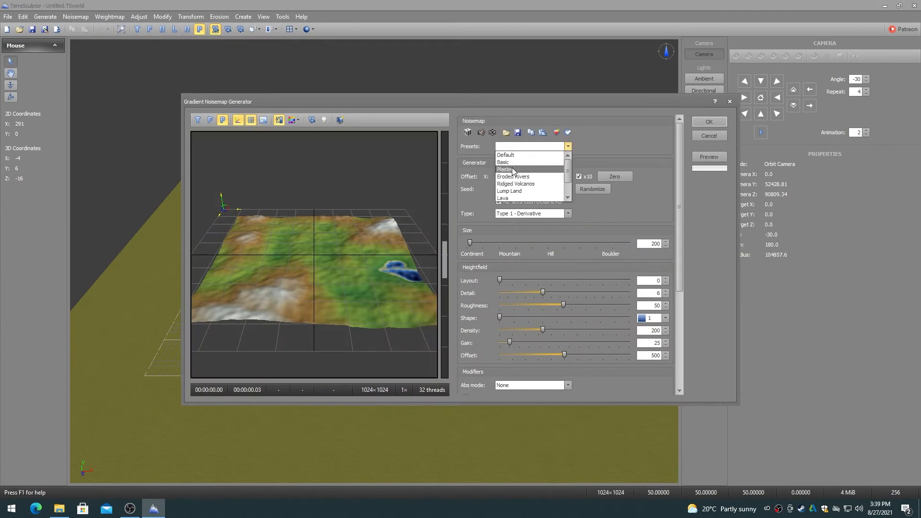
# Generate the Eroded Rivers noise preset and hide the Home Grid overlay in Objects
pyautogui.click(513, 177)
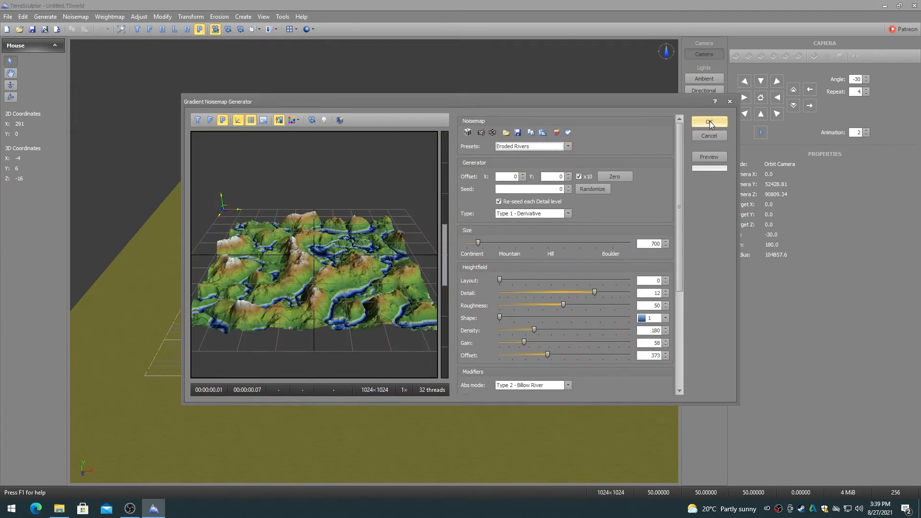
pyautogui.click(709, 122)
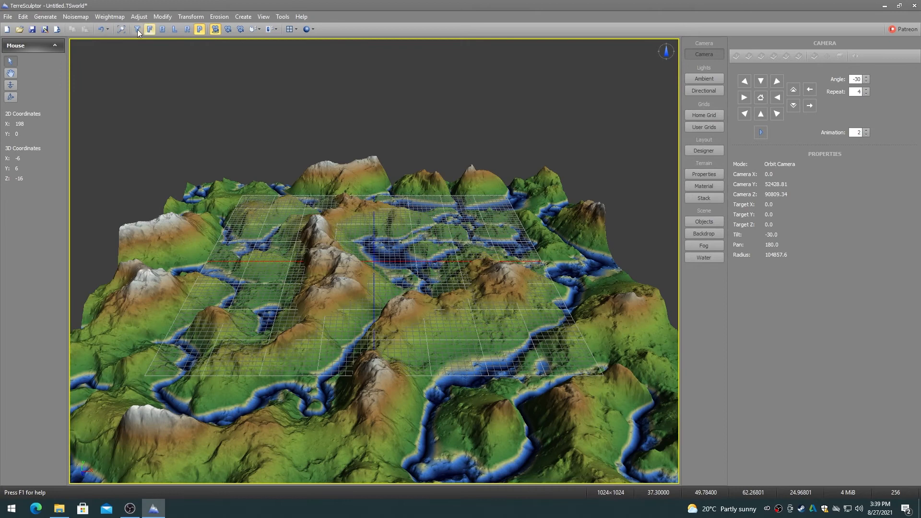
pyautogui.click(703, 222)
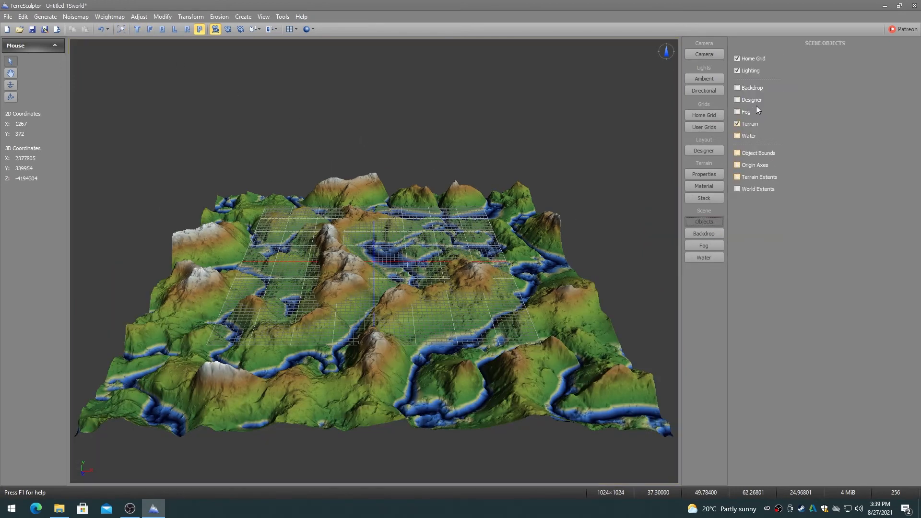
pyautogui.click(737, 58)
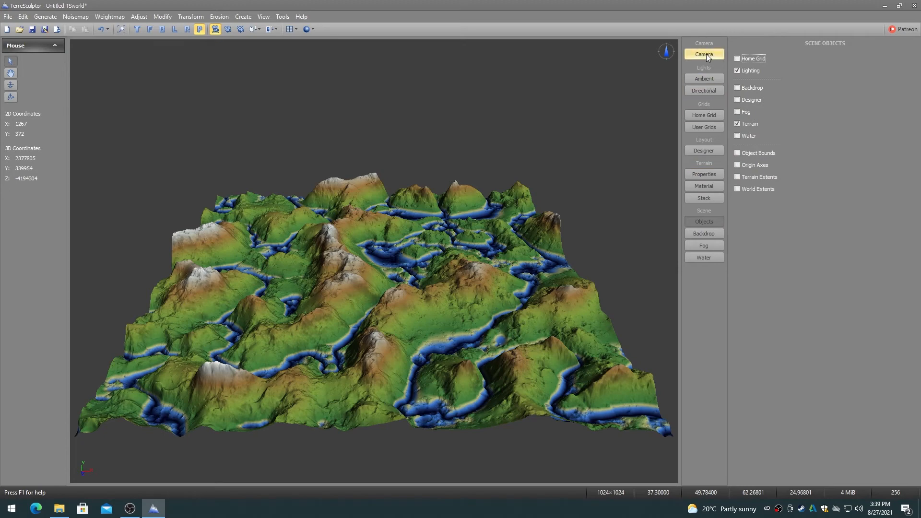
pyautogui.click(703, 53)
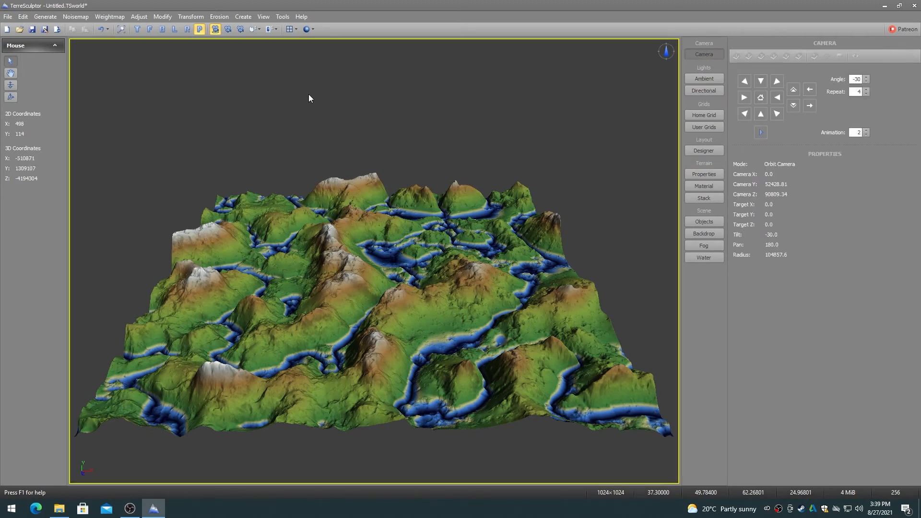
# Run Transform > Shaper with D:\Island Mask 2.png at Amount 100 to carve the island
pyautogui.click(190, 16)
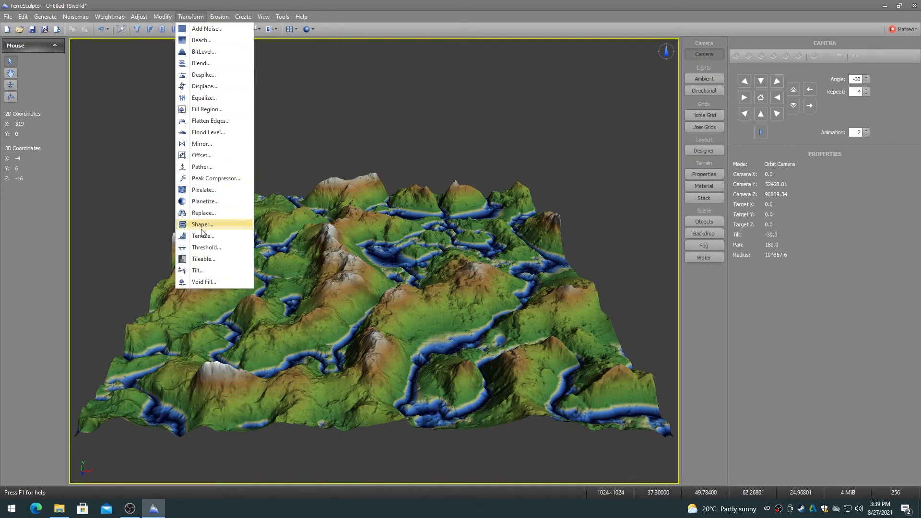
pyautogui.click(202, 224)
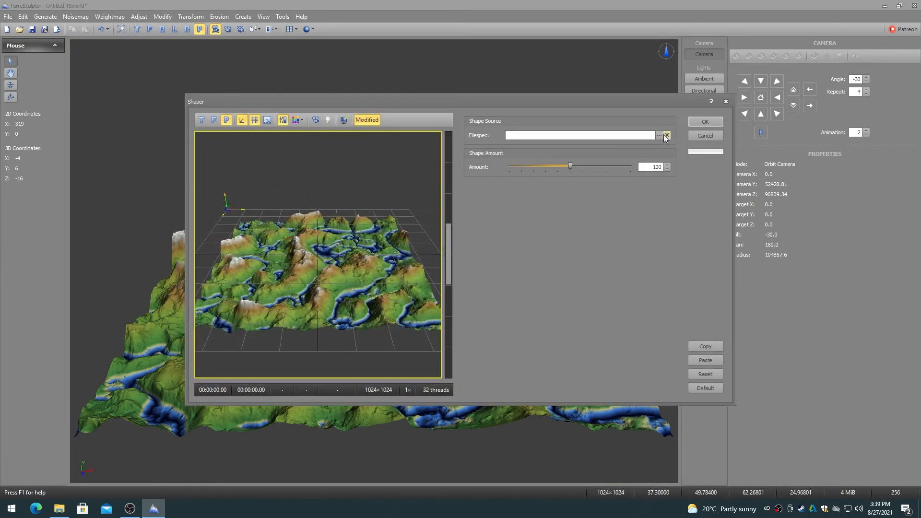
pyautogui.click(665, 135)
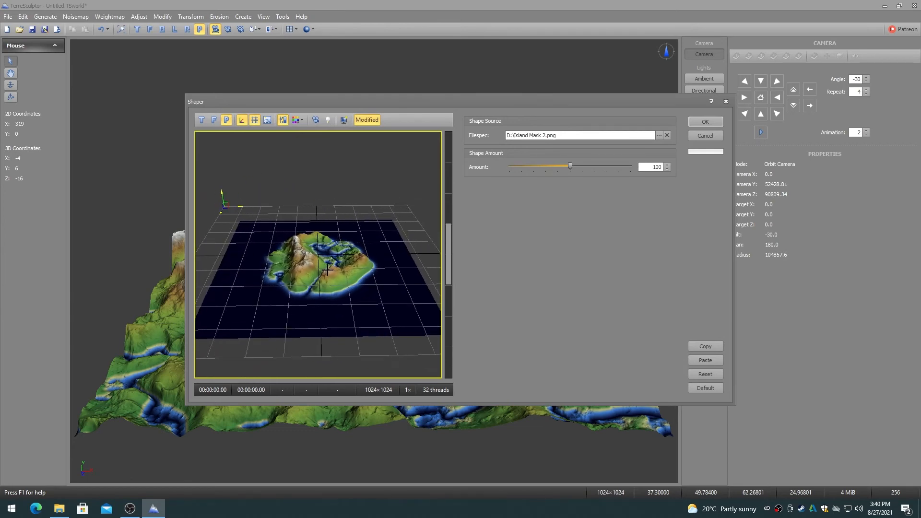
pyautogui.click(704, 122)
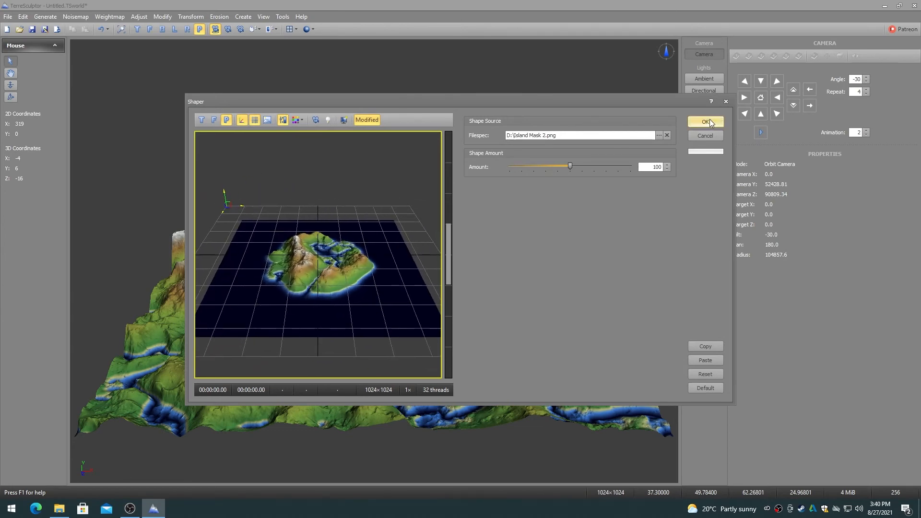
pyautogui.click(704, 122)
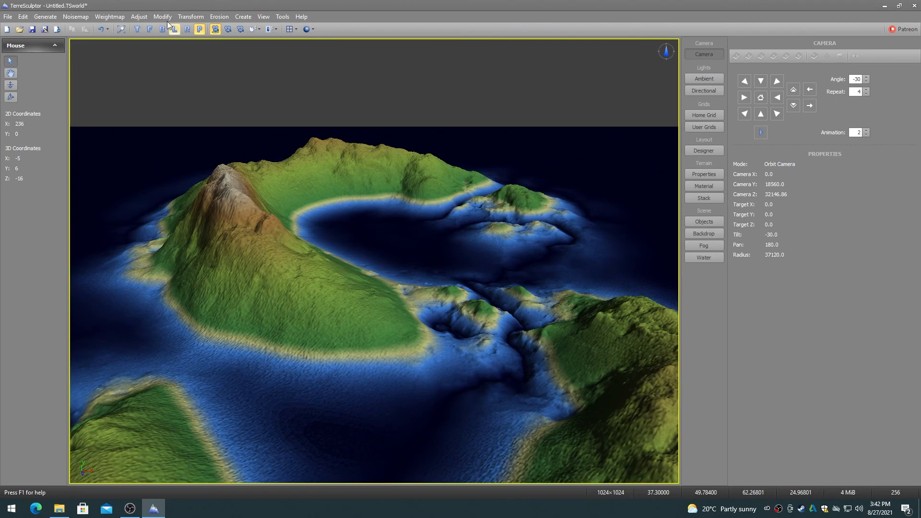
# Set Modify > Blur to Gaussian style, radius 2, strength 50 on the island terrain
pyautogui.click(162, 16)
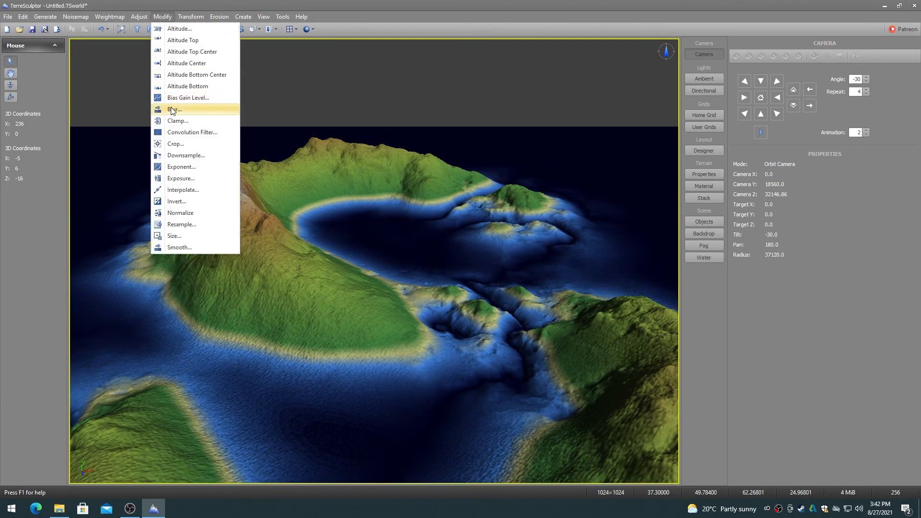
pyautogui.click(175, 109)
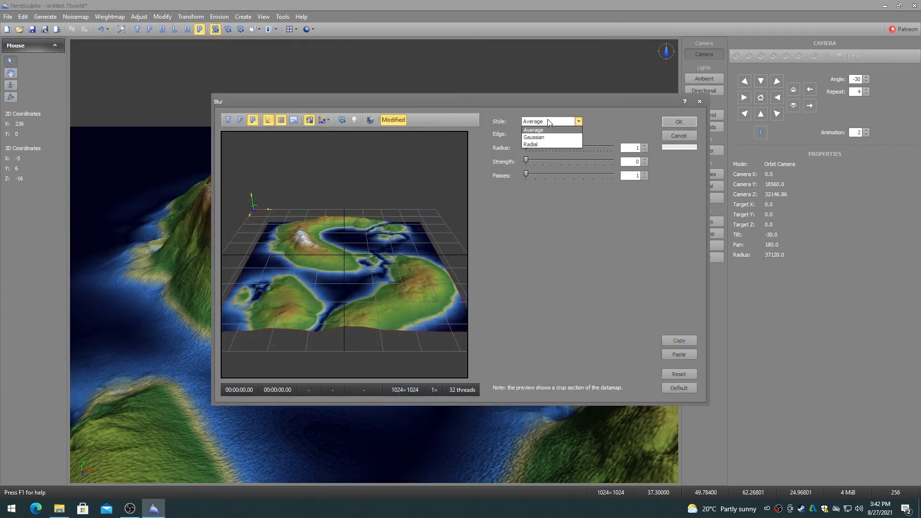
pyautogui.click(532, 138)
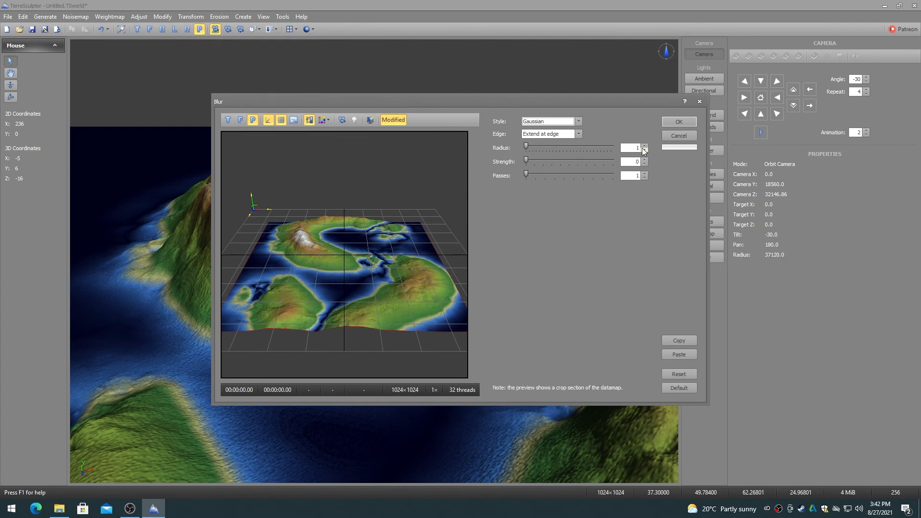
pyautogui.moveTo(527, 160); pyautogui.dragTo(557, 160)
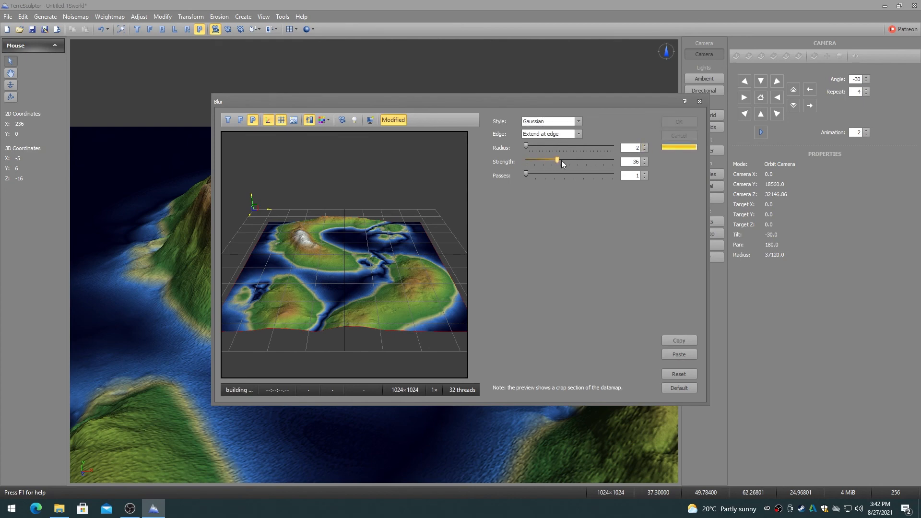
pyautogui.moveTo(541, 159); pyautogui.dragTo(568, 160)
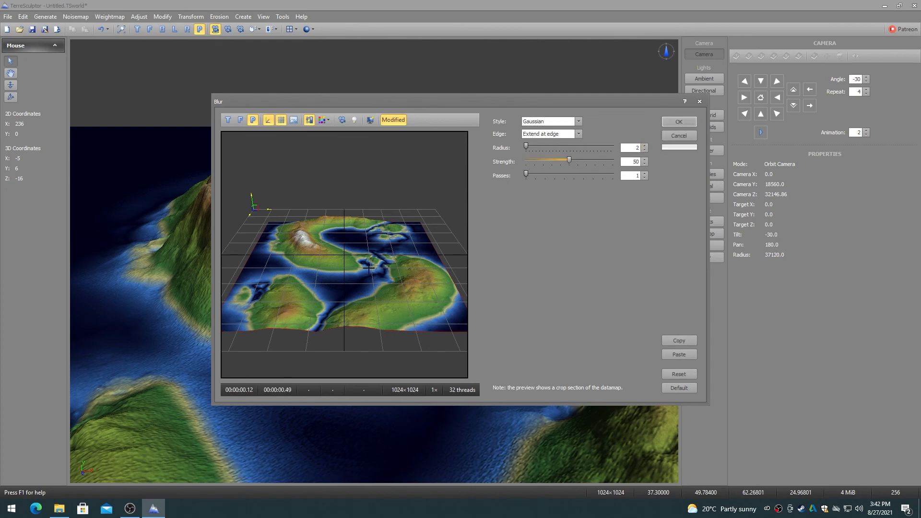